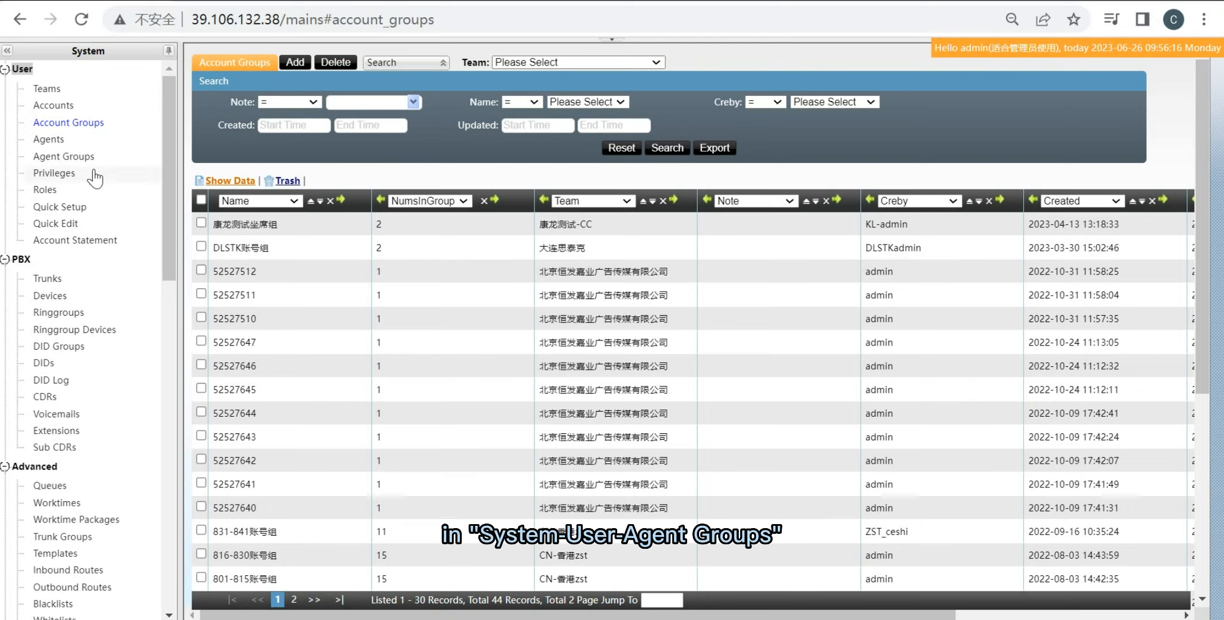
# - Show the Agent Groups list under System > User
pyautogui.click(63, 156)
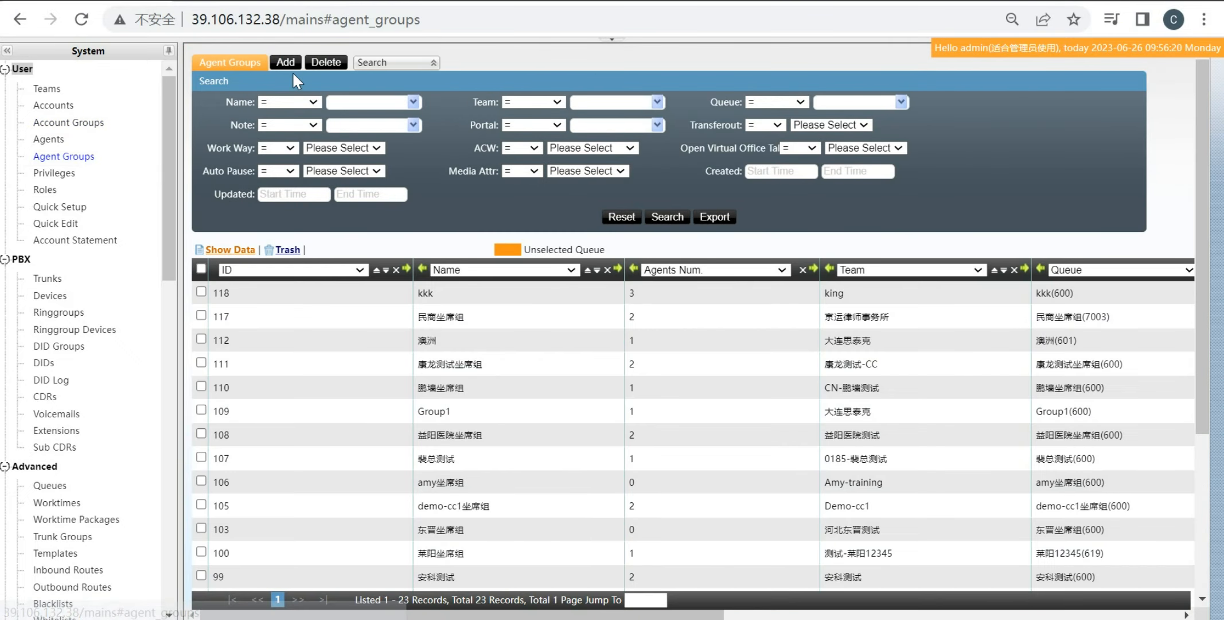
# - Start a new agent group named DemoCC assigned to team Demo-cc1
pyautogui.click(285, 62)
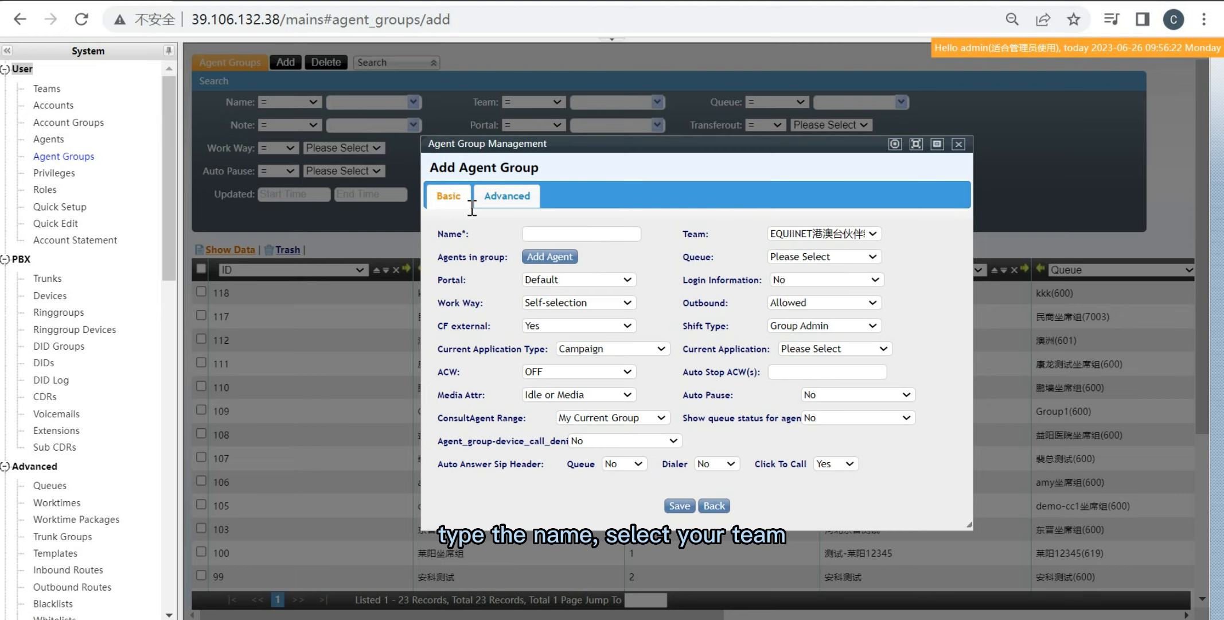
pyautogui.click(580, 233)
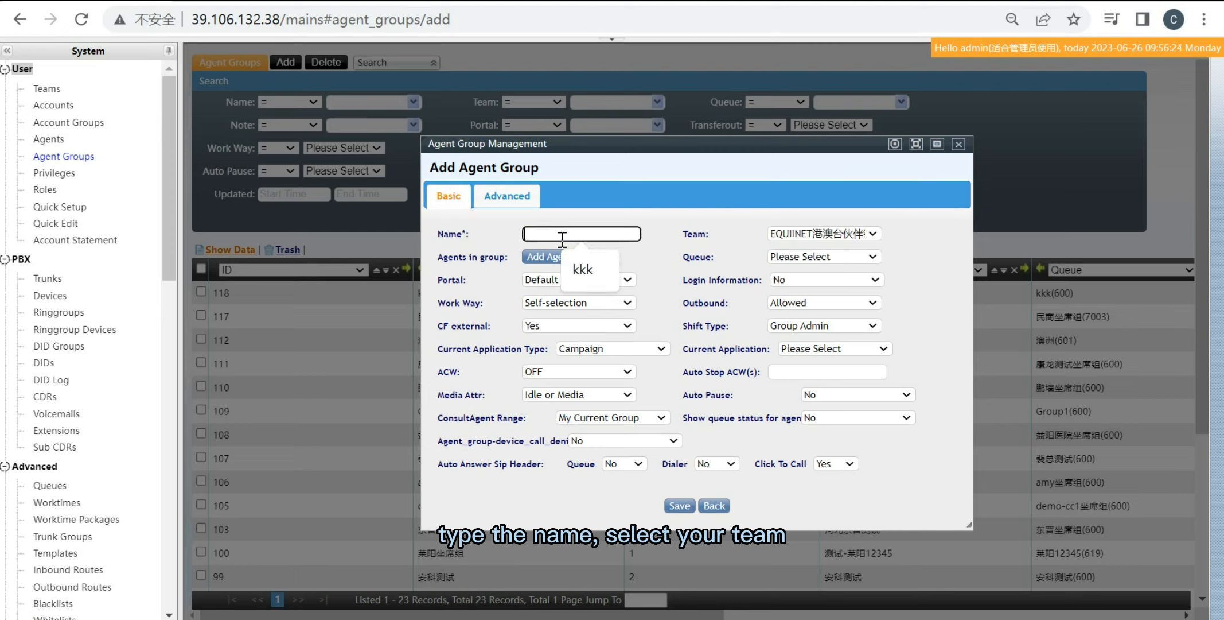
pyautogui.write('0')
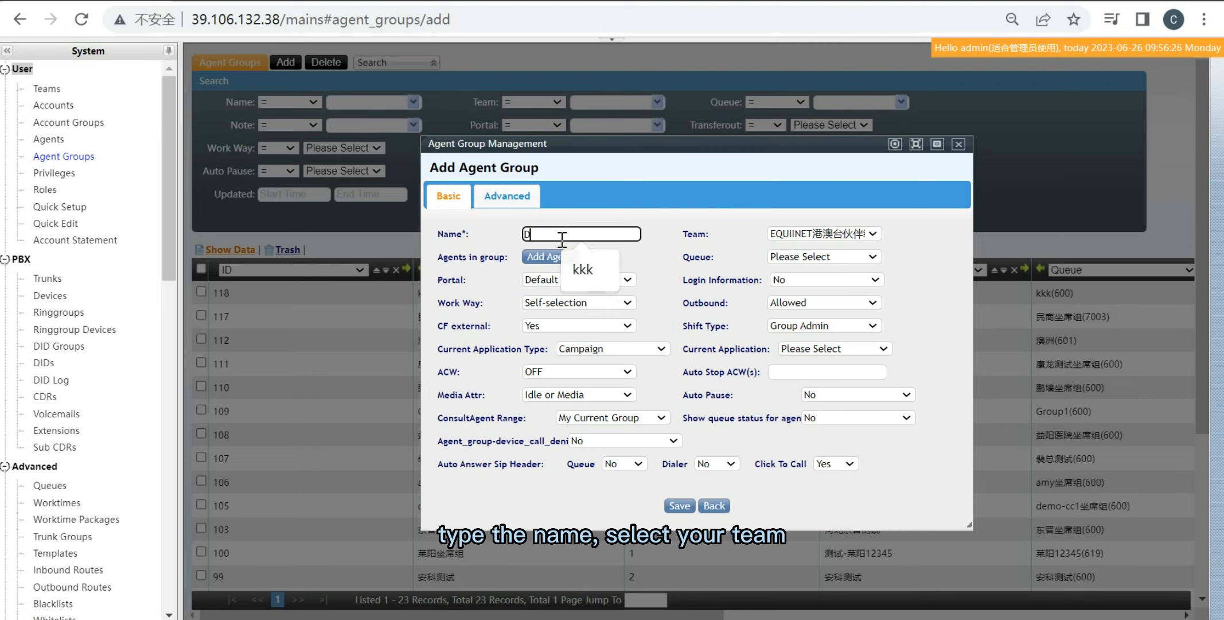
pyautogui.write('DemoCC')
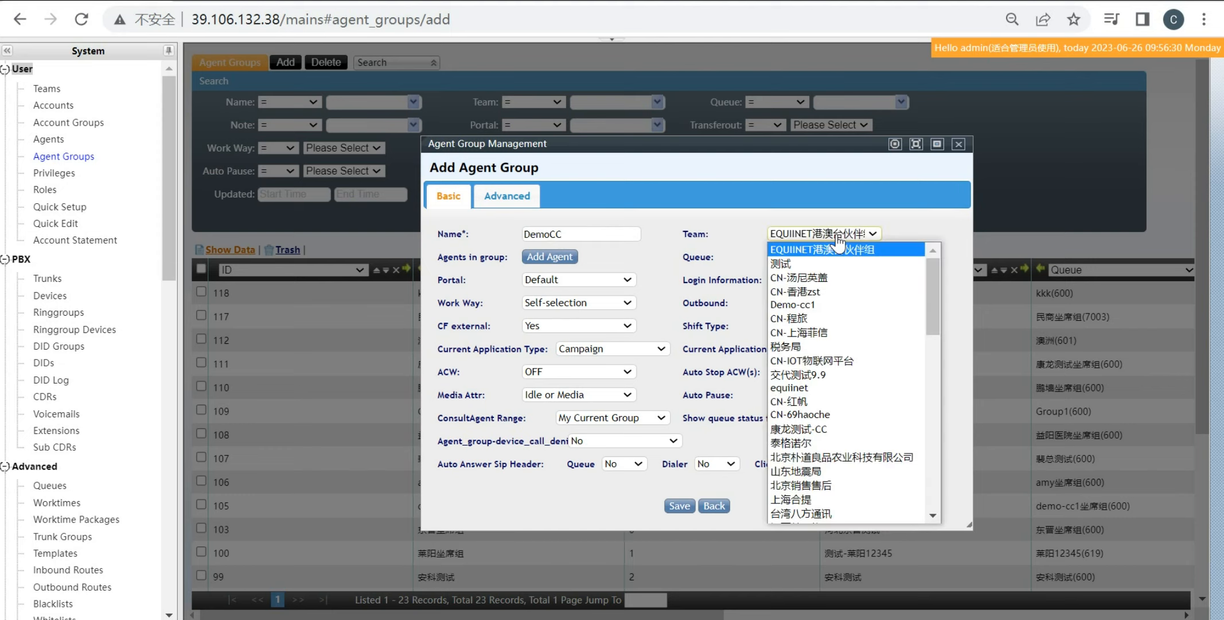
pyautogui.click(794, 304)
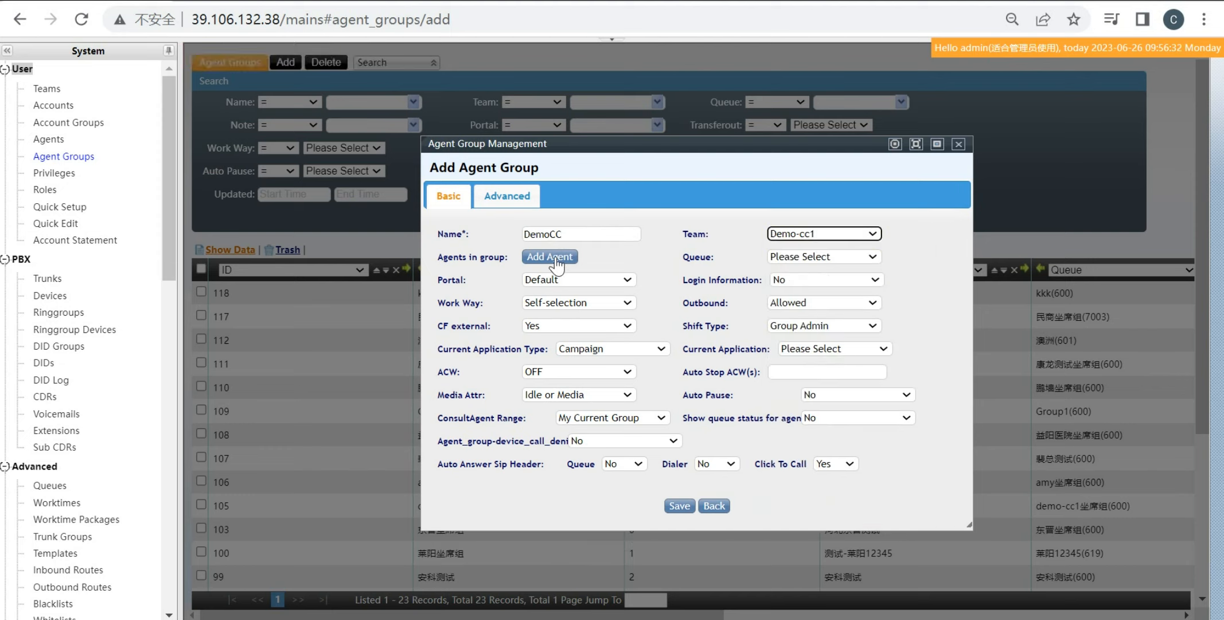
# - Add agent 914 as a member of the DemoCC group and confirm the selection
pyautogui.click(549, 256)
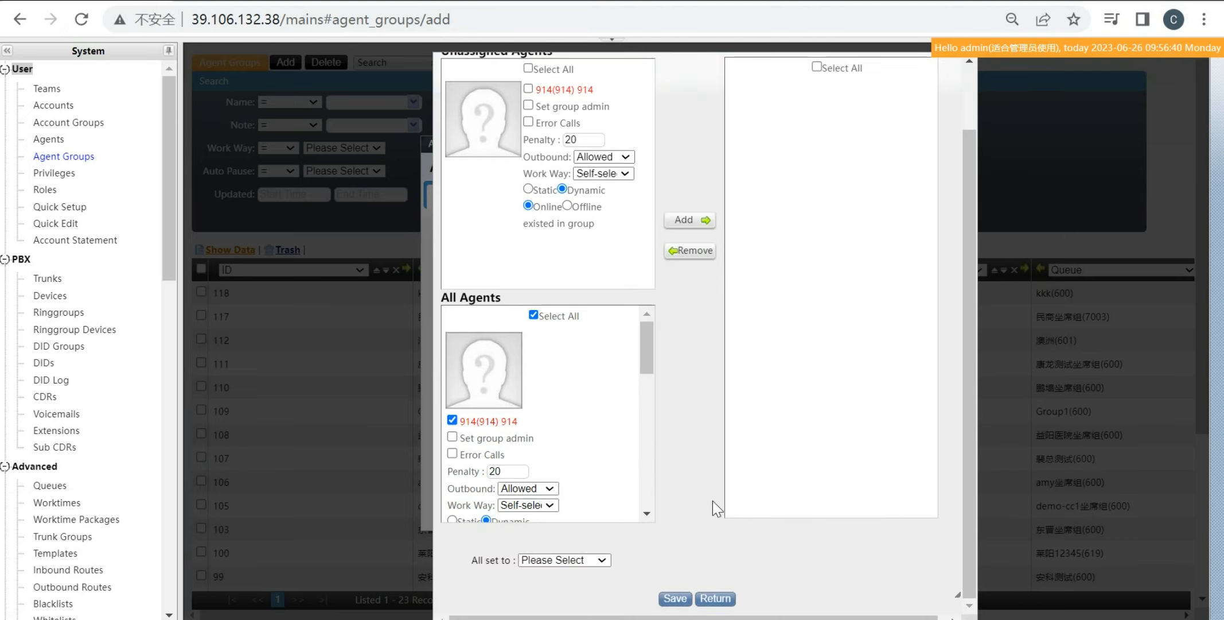
pyautogui.click(689, 220)
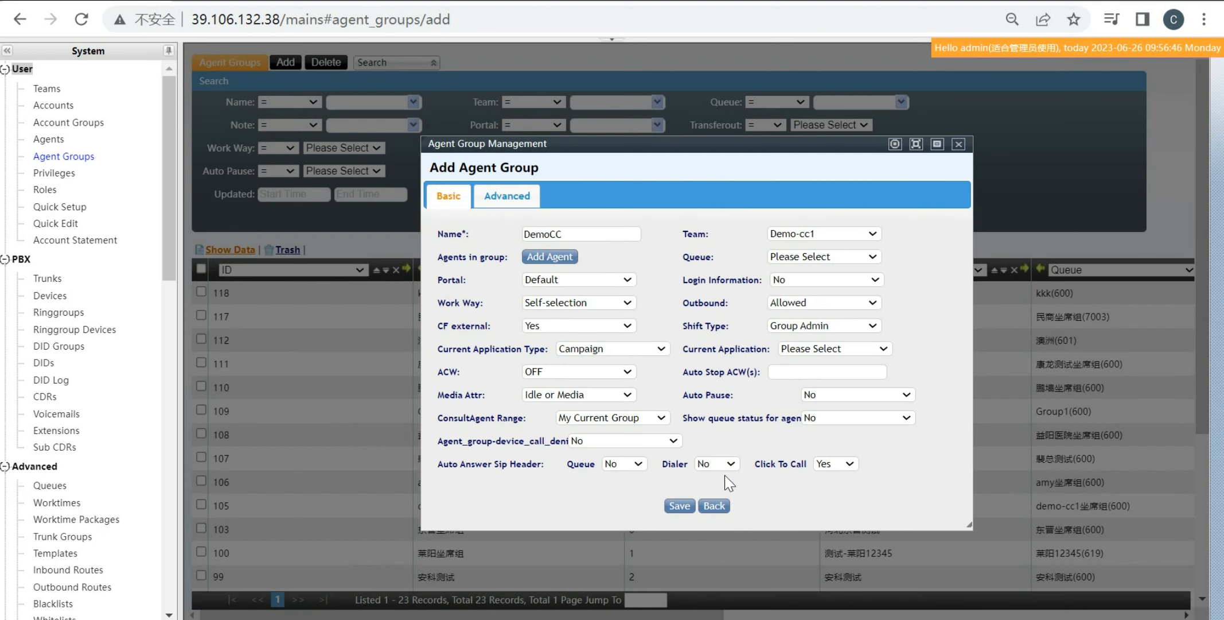
# - Save the DemoCC group and acknowledge the save and reload messages
pyautogui.click(678, 505)
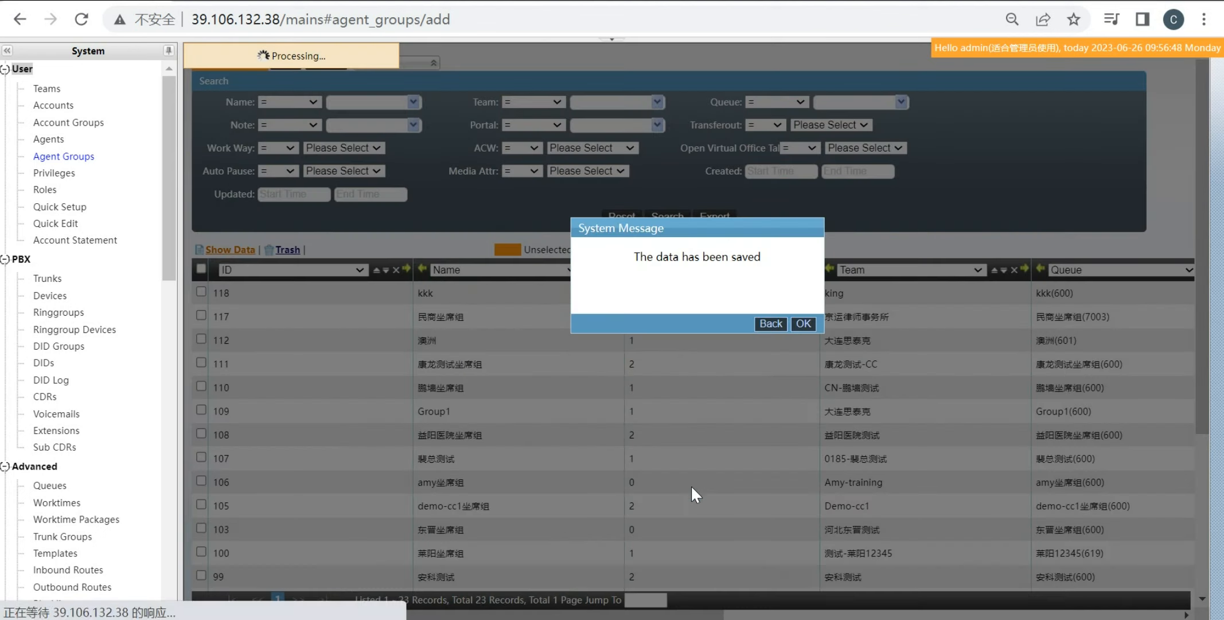
pyautogui.click(803, 323)
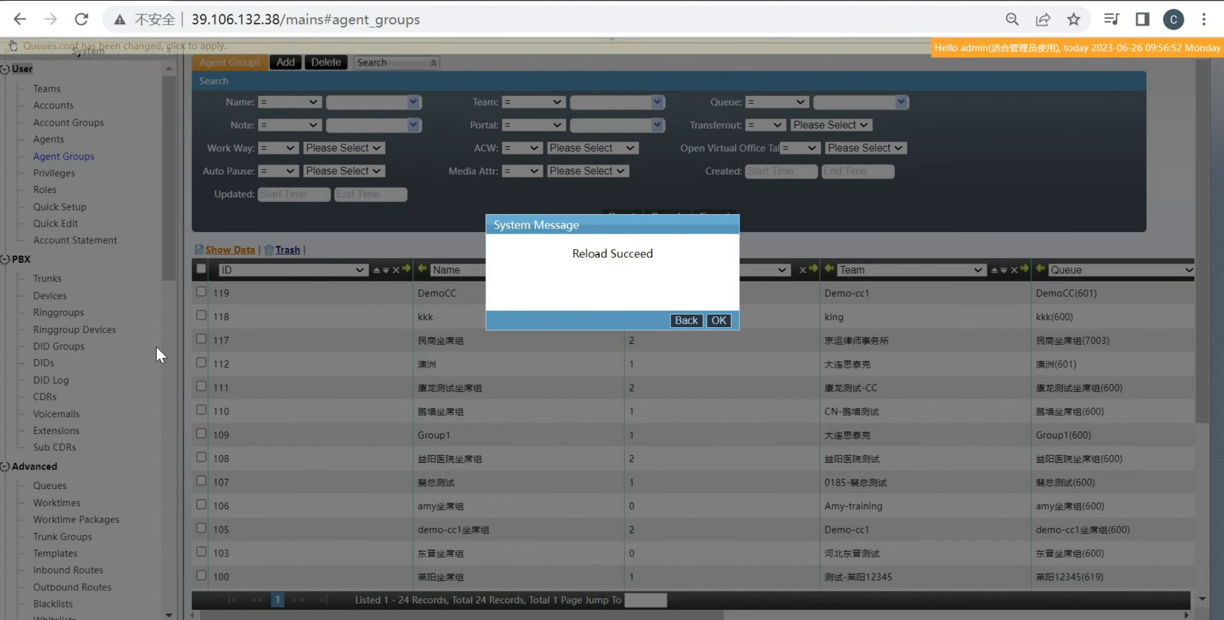
pyautogui.click(717, 320)
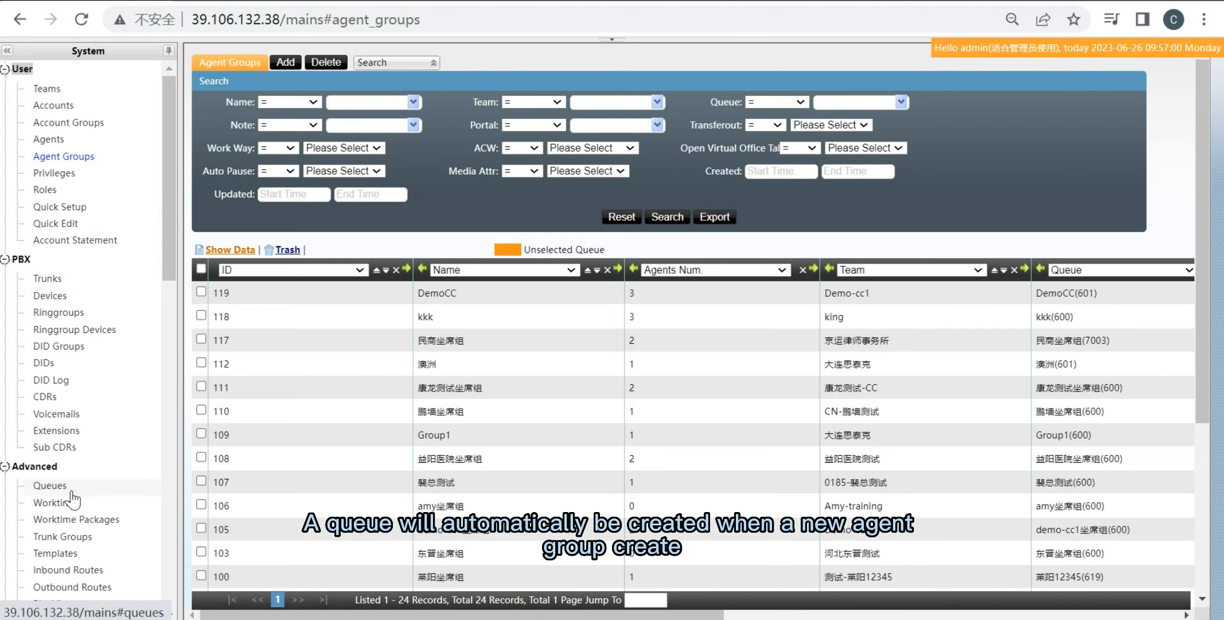
# - Check that queue 601 DemoCC keeps the fewestcalls ring strategy, then return to the queue list
pyautogui.click(49, 484)
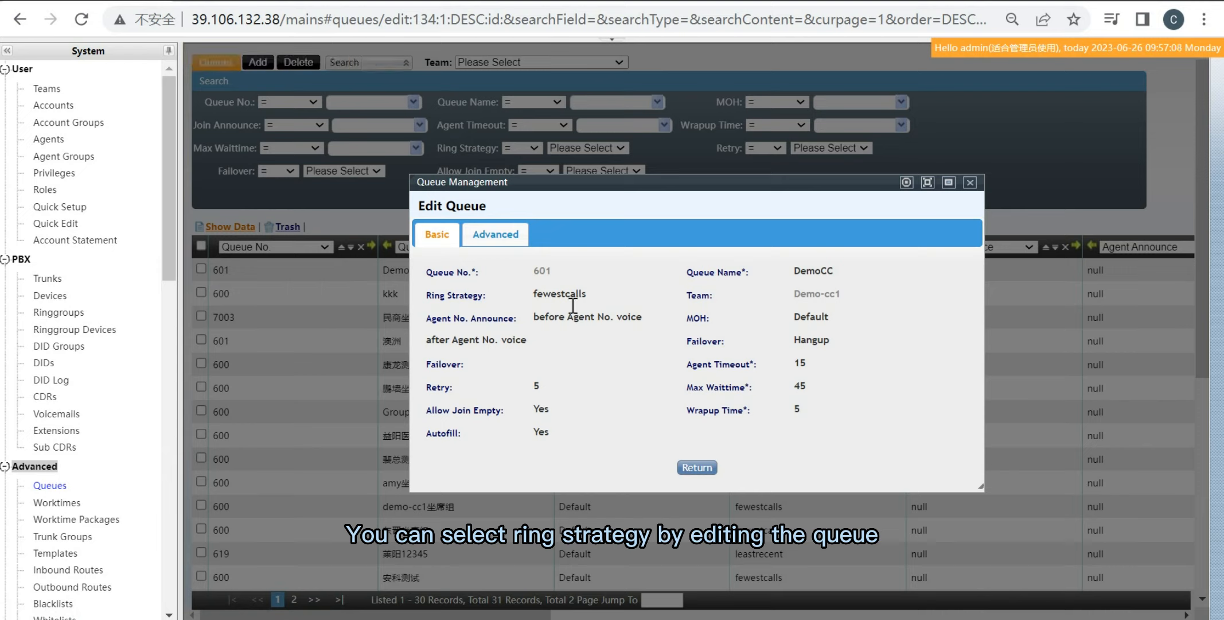
pyautogui.click(589, 294)
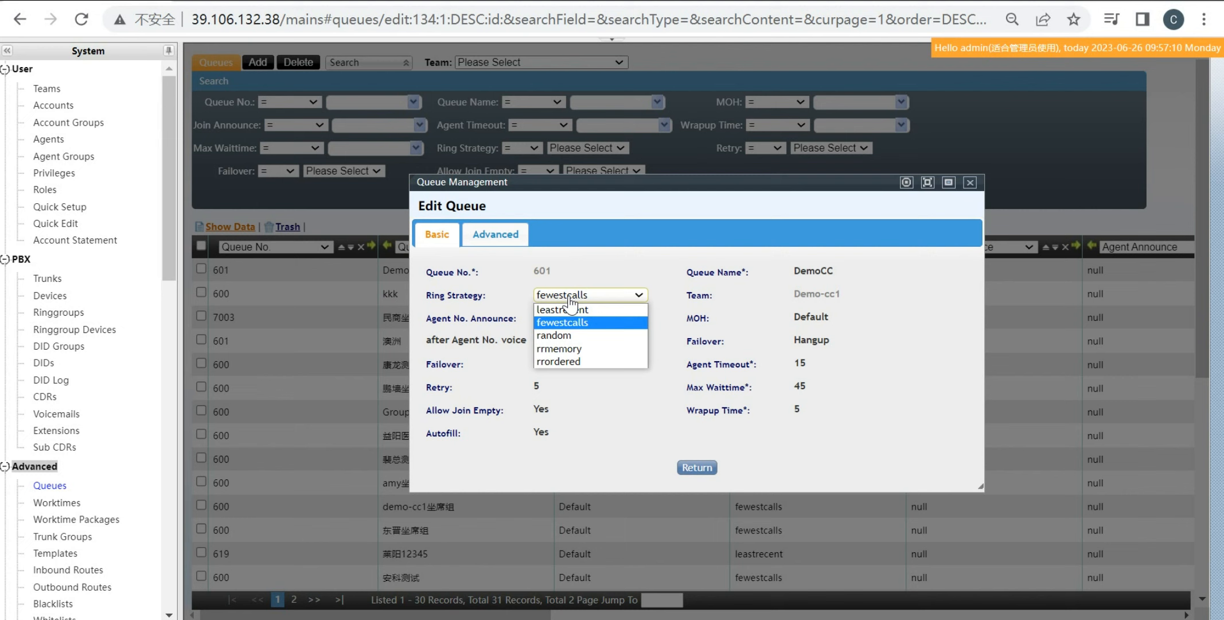
pyautogui.click(561, 322)
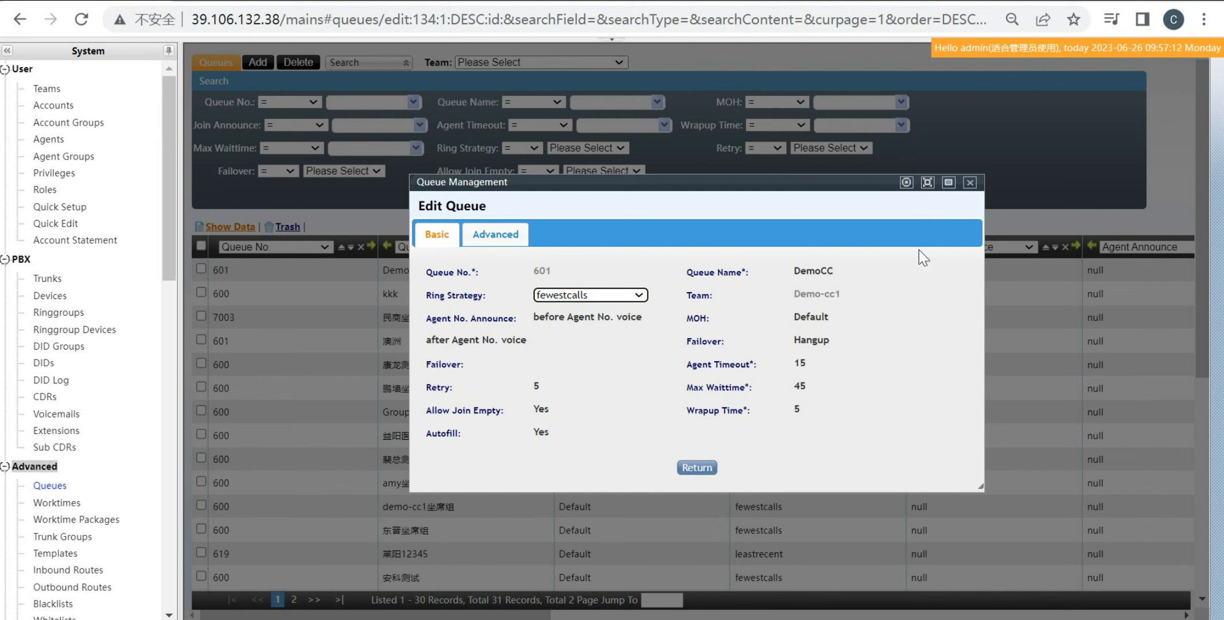
pyautogui.click(695, 467)
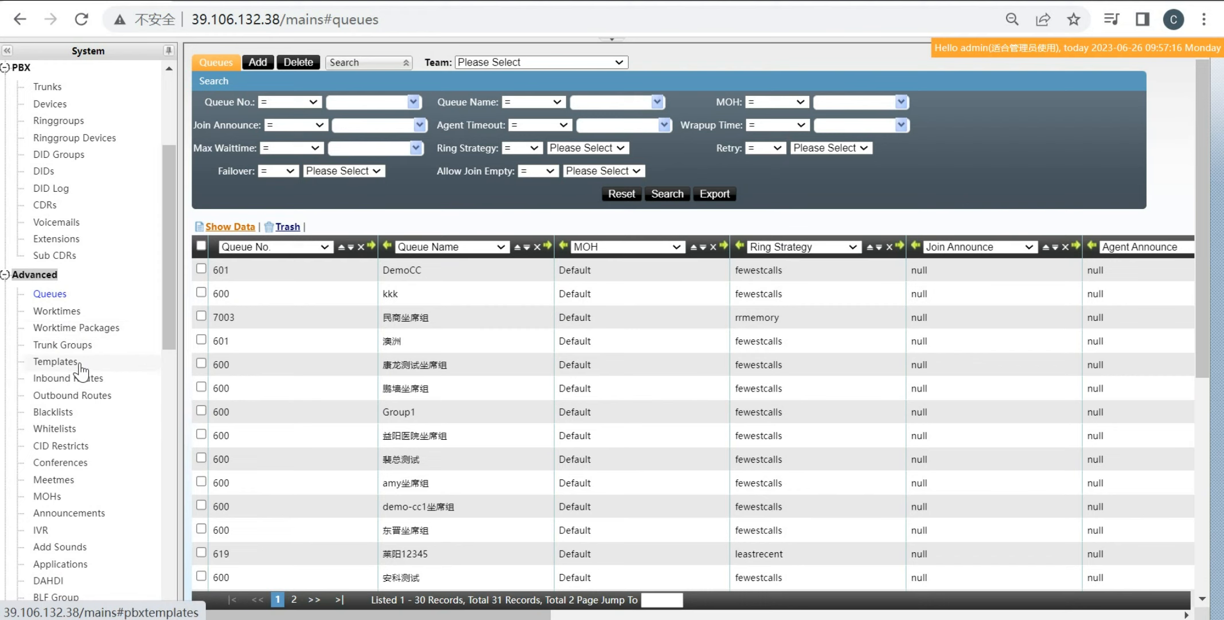
# - Begin a new inbound route from the Advanced > Inbound Routes list
pyautogui.click(68, 377)
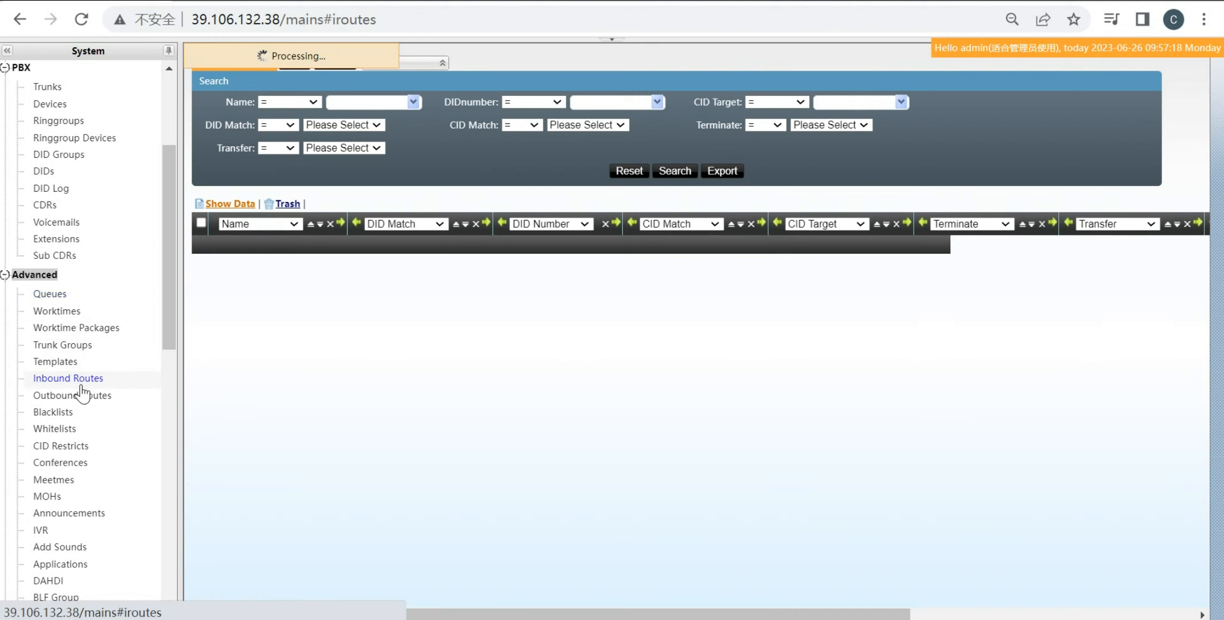
pyautogui.click(67, 377)
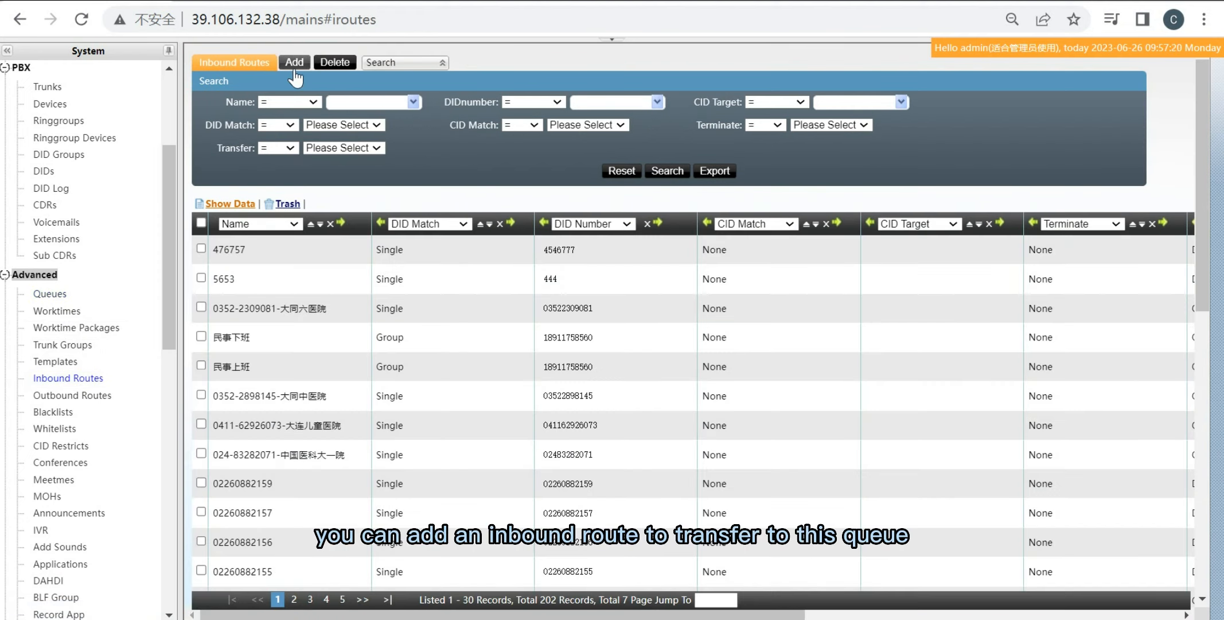
pyautogui.click(293, 62)
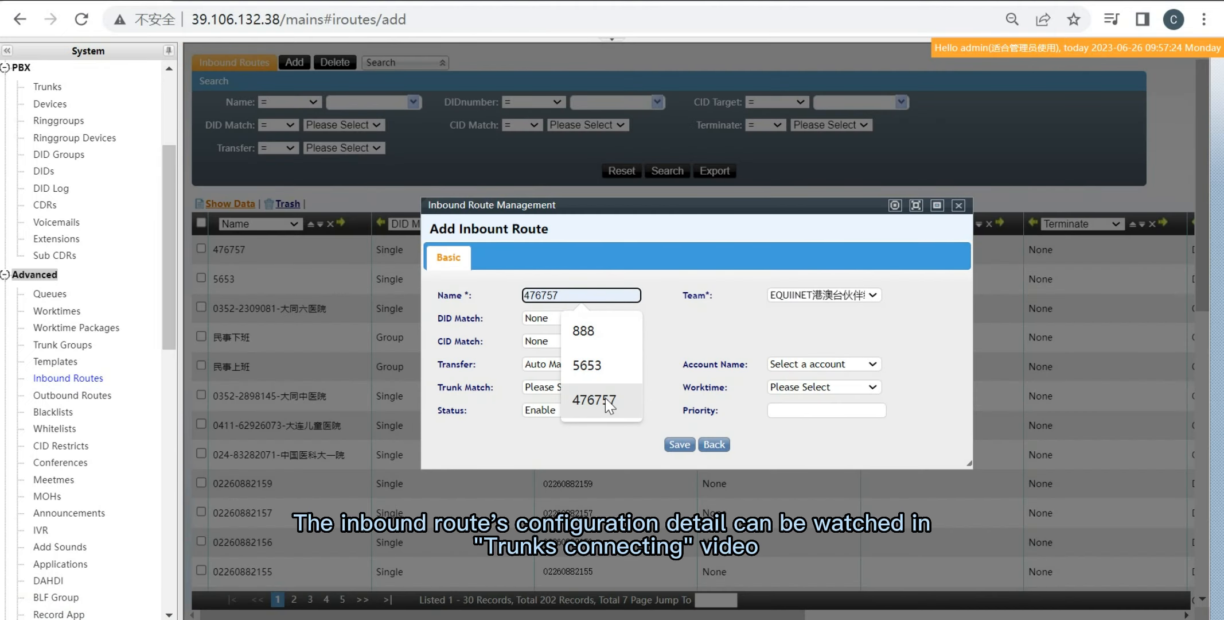
# - Name the route 5653564, team Demo-cc1, Single DID match targeting 647624, accepting the unused-number notice
pyautogui.click(585, 365)
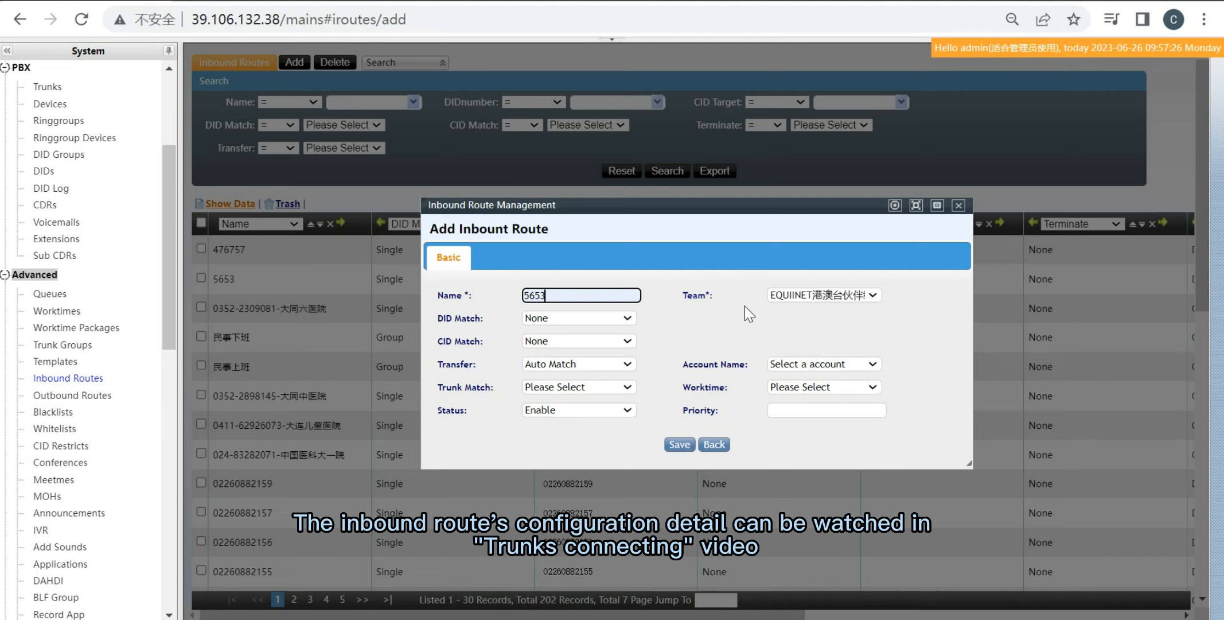
pyautogui.click(821, 295)
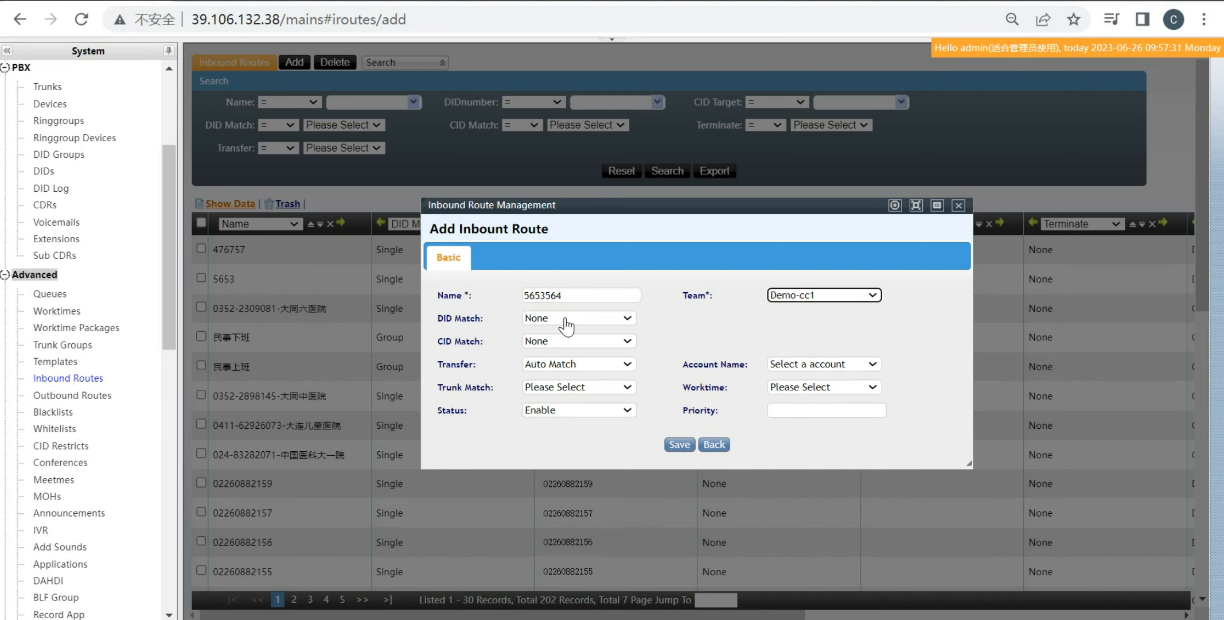
pyautogui.click(578, 317)
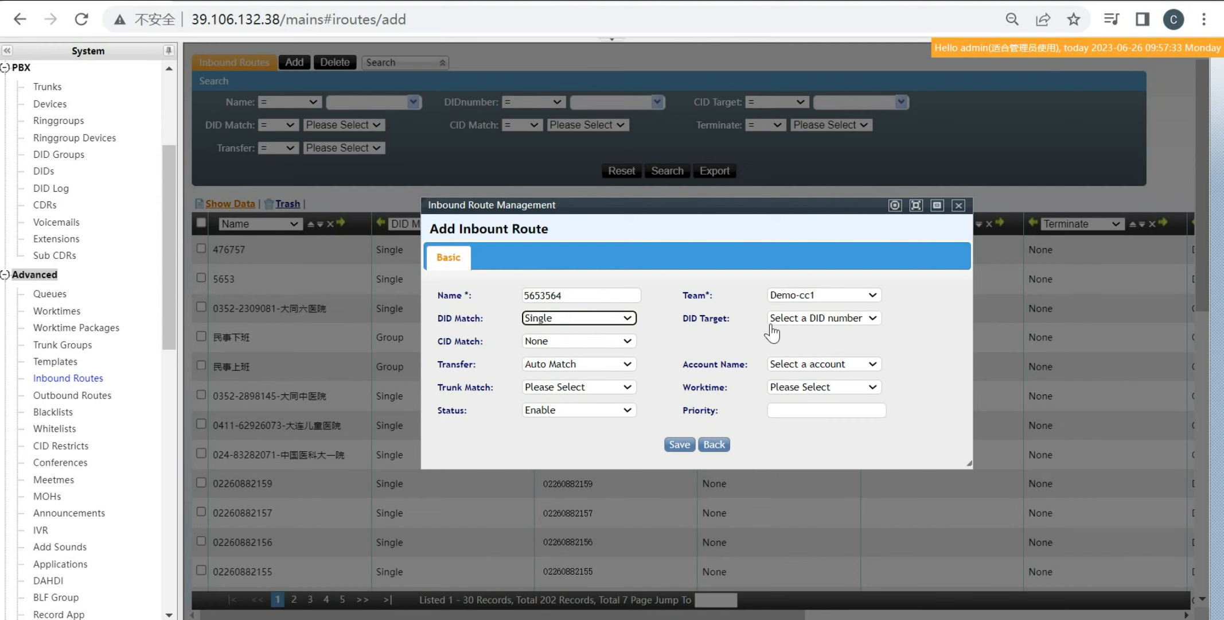
pyautogui.click(677, 443)
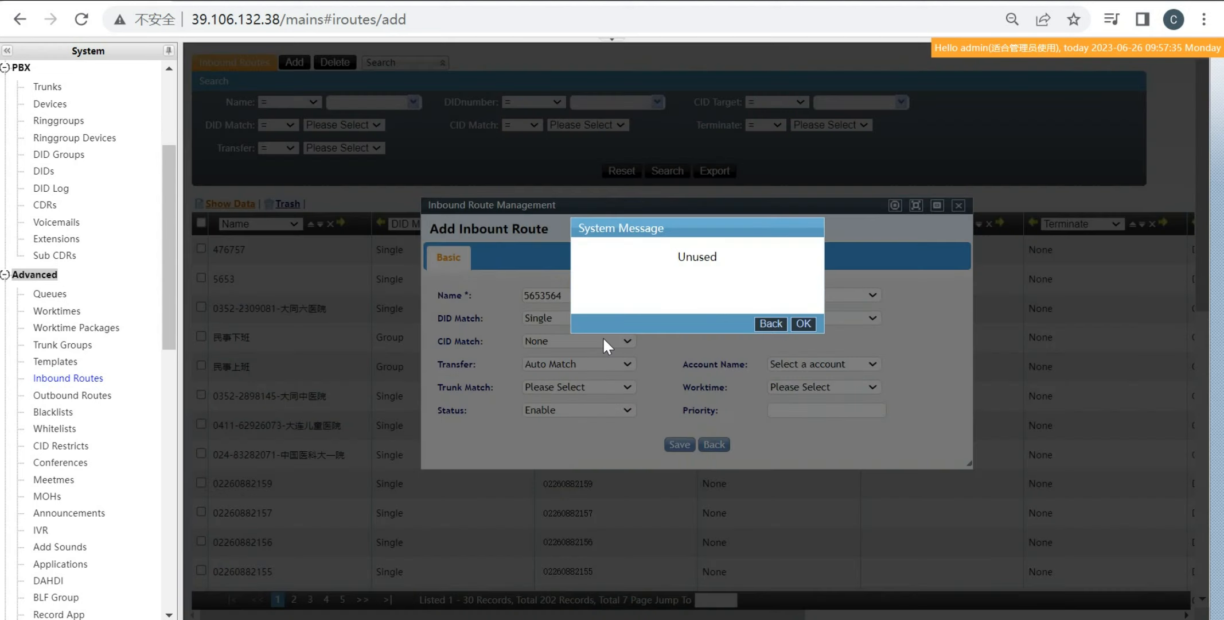
pyautogui.click(802, 324)
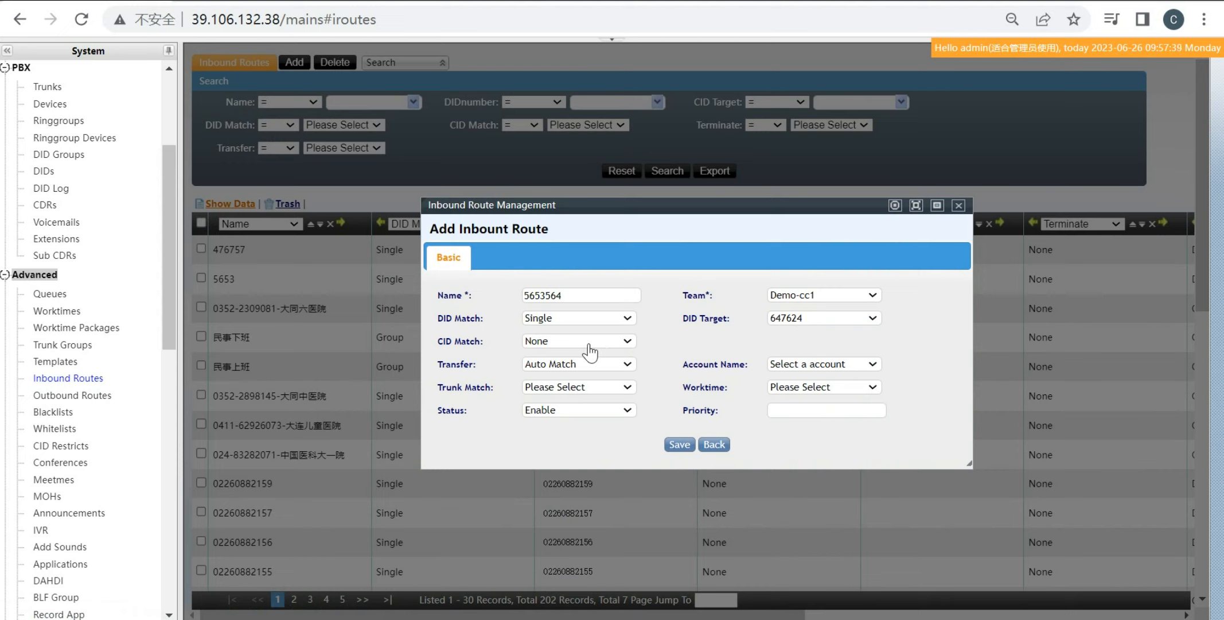
pyautogui.moveTo(596, 369)
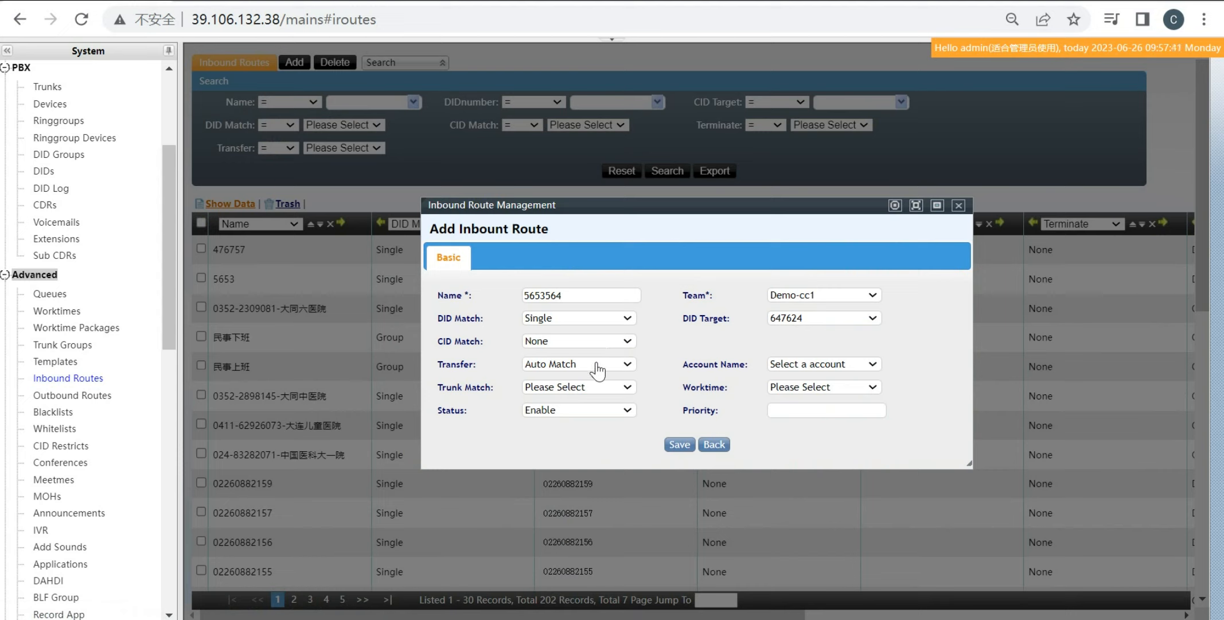
# - Transfer the route's calls to Queue DemoCC and save the inbound route
pyautogui.click(578, 363)
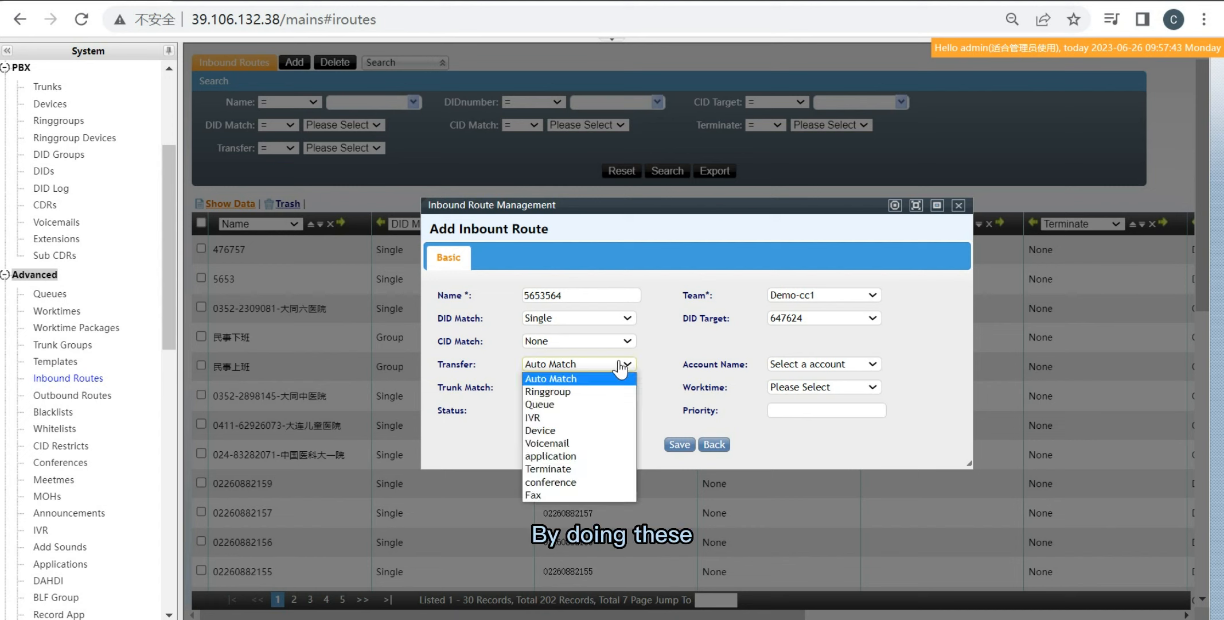
pyautogui.click(540, 404)
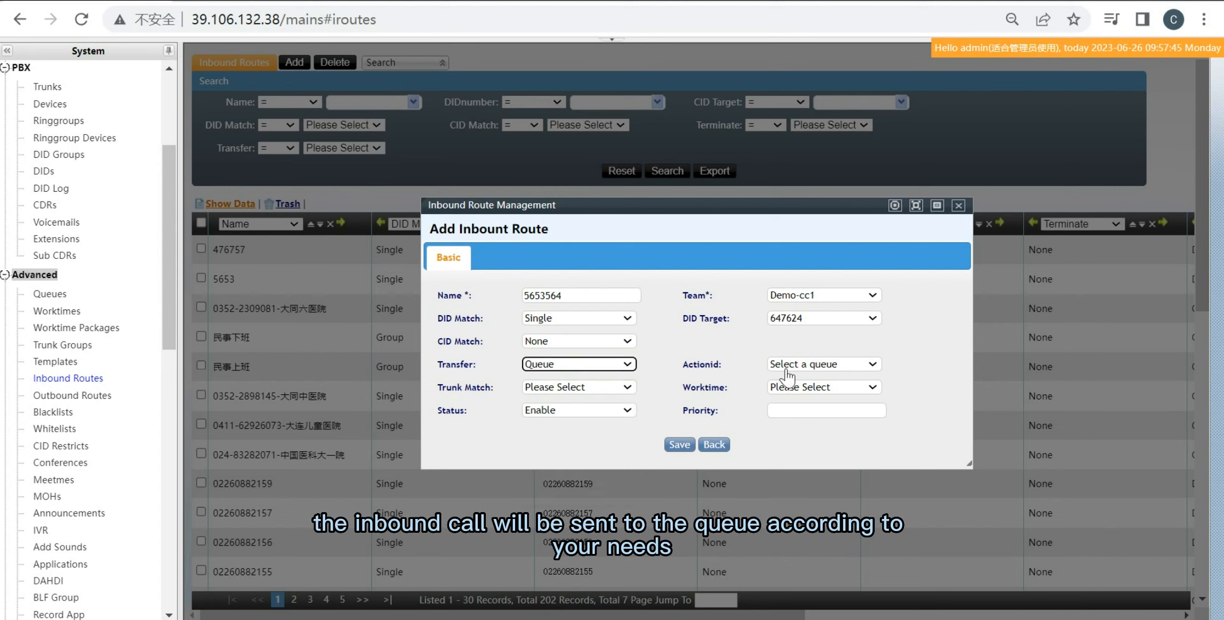
pyautogui.click(822, 362)
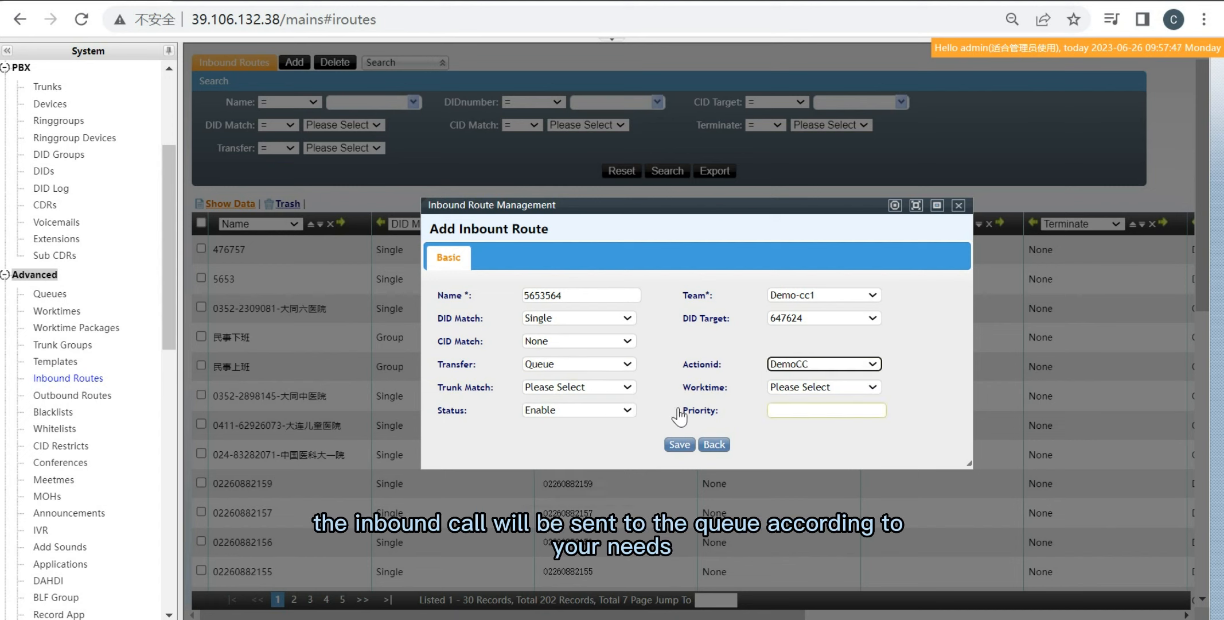
pyautogui.click(679, 444)
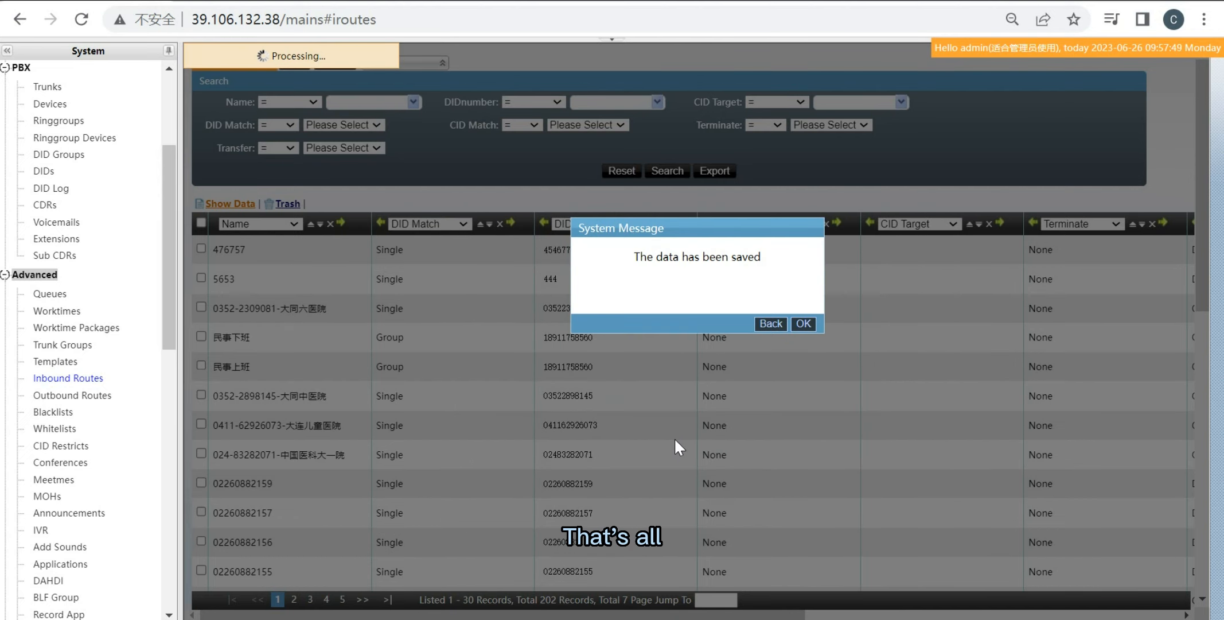